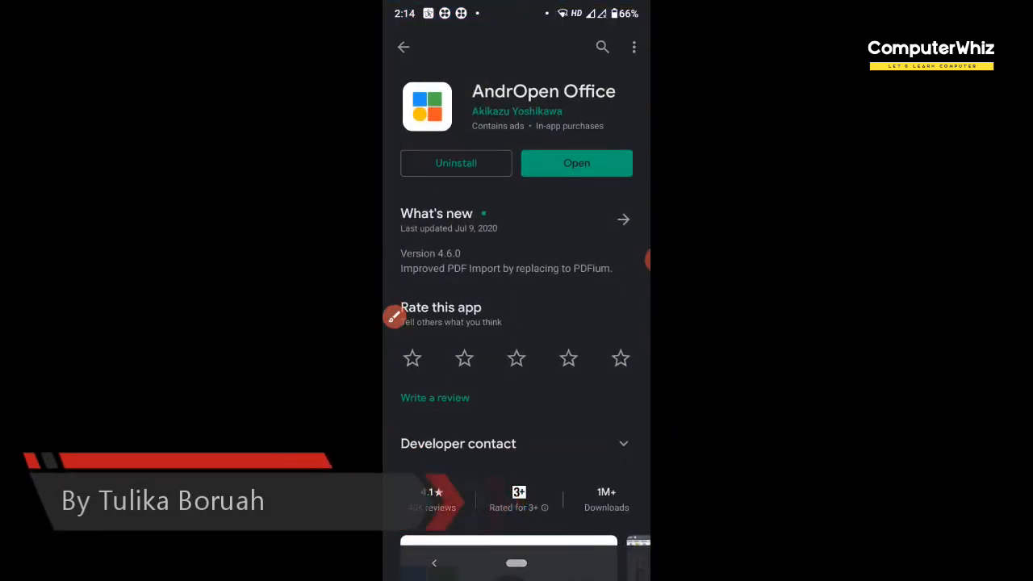
Step: Return from the AndrOpen Office store page to the 'open office' search results
left_click(404, 47)
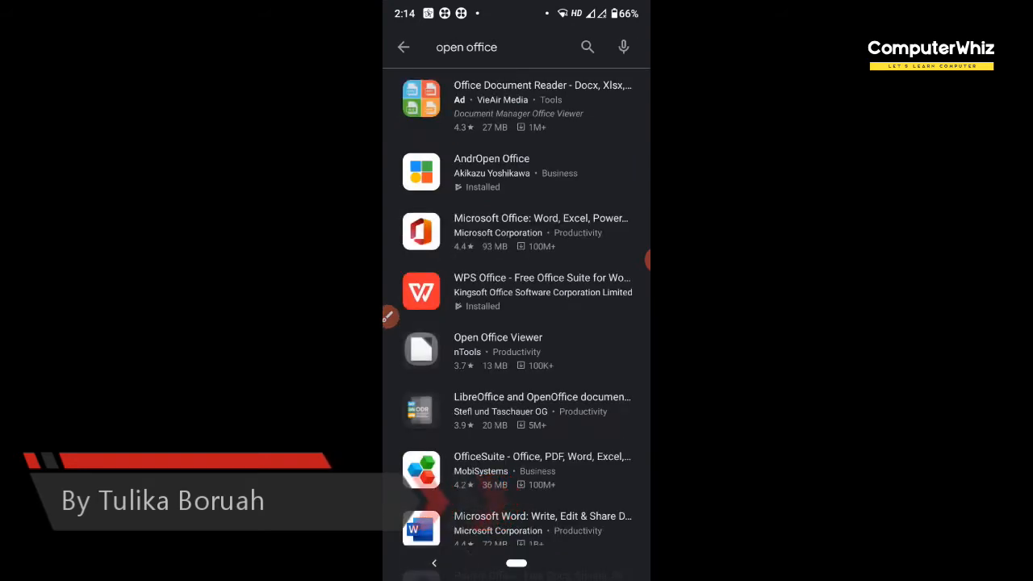
left_click(492, 47)
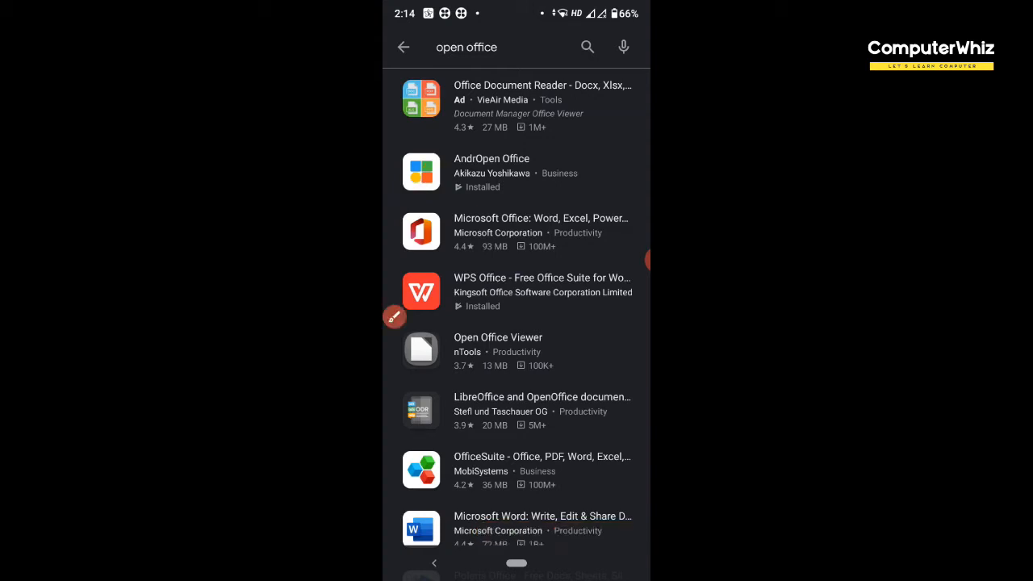
Step: Launch AndrOpen Office into a blank Untitled 1 Writer document and show its main menu
left_click(490, 171)
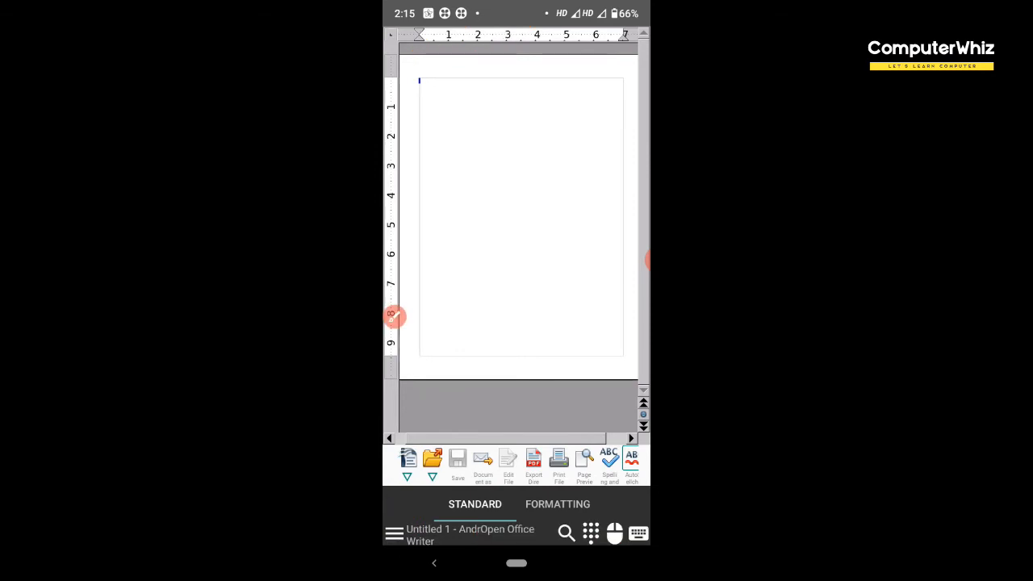
left_click(394, 533)
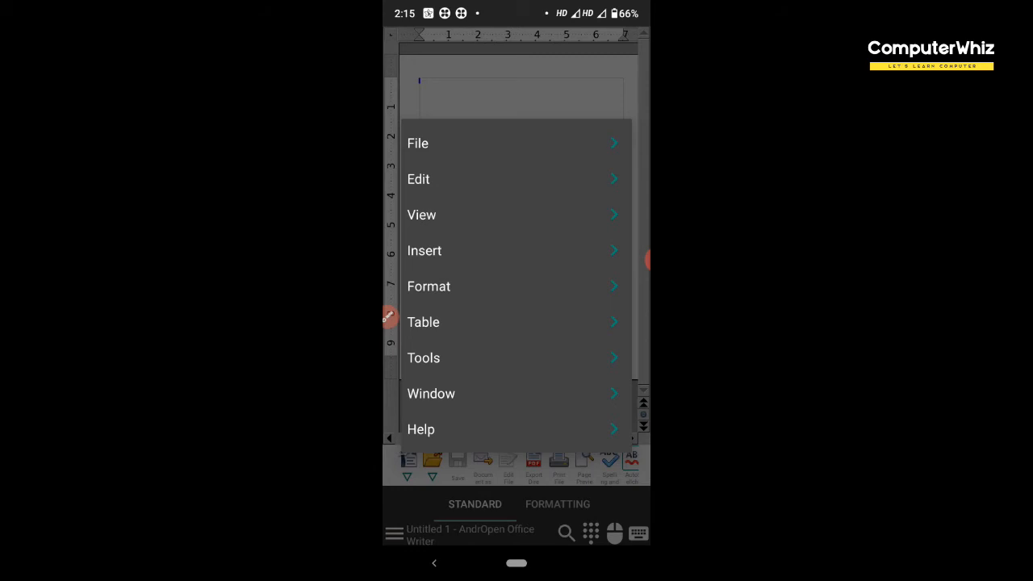
left_click(417, 142)
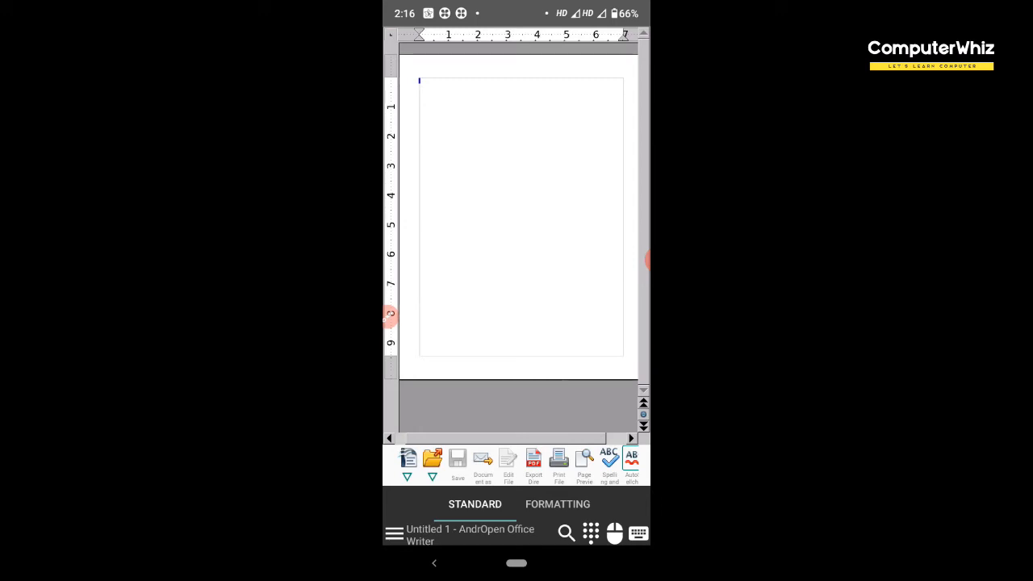
left_click(394, 533)
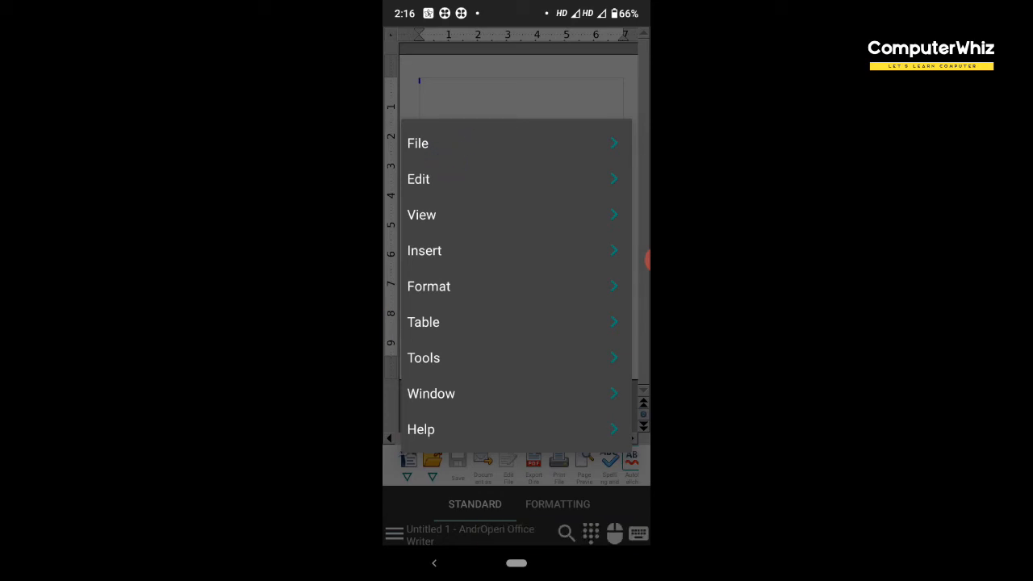
Step: Start a new Labels document via File > New > Labels
left_click(417, 142)
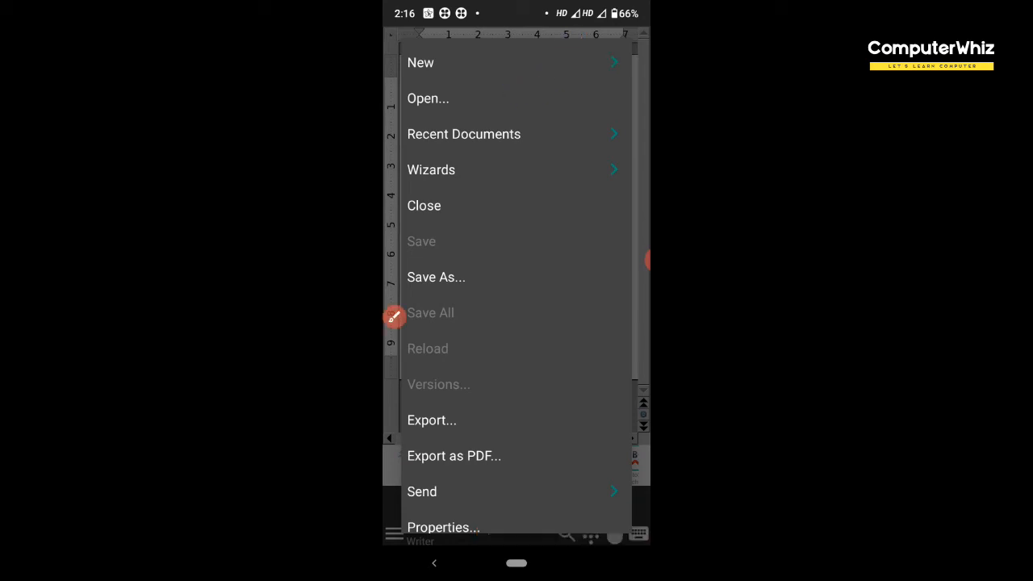
left_click(420, 61)
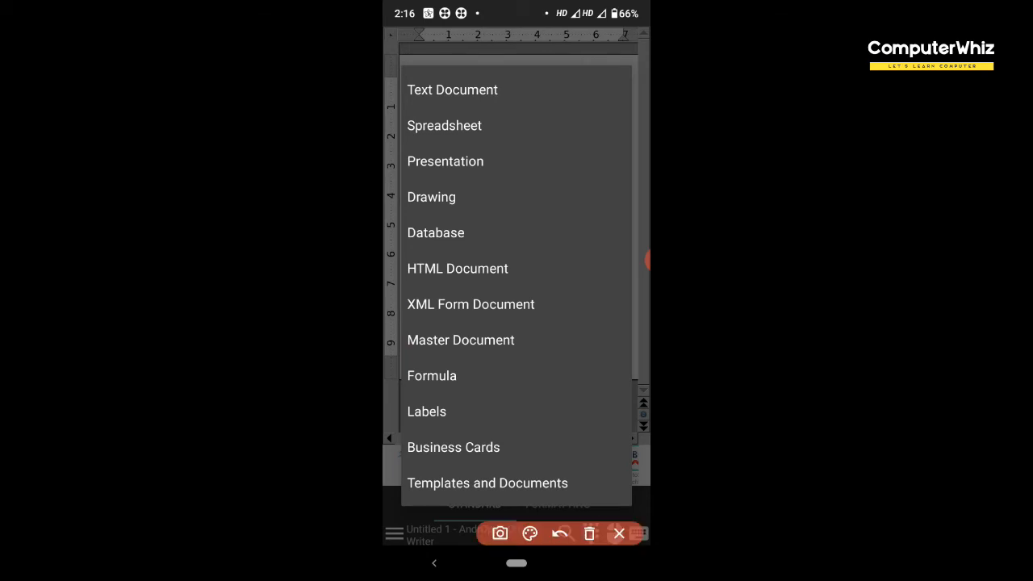
left_click(426, 411)
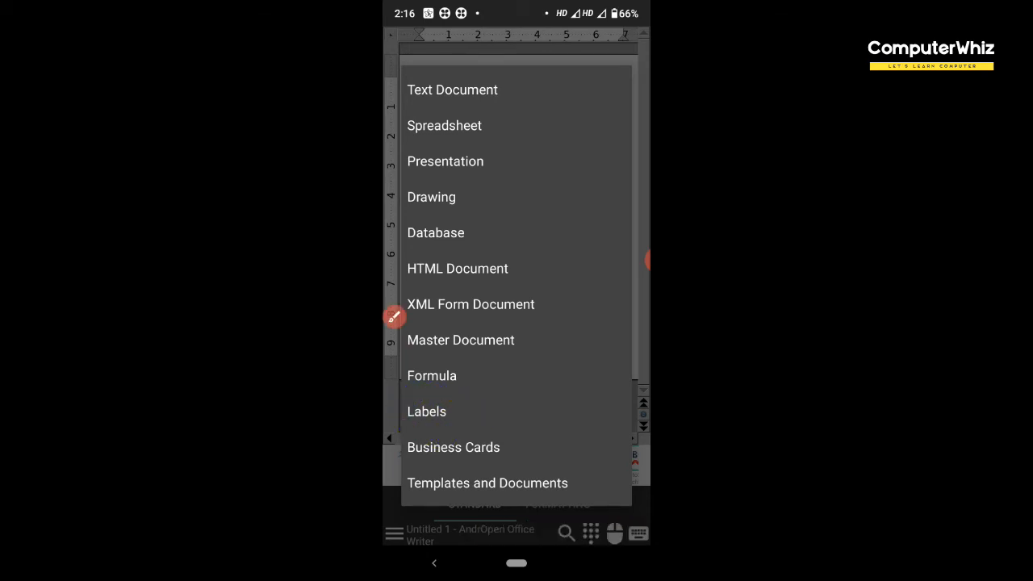
left_click(426, 411)
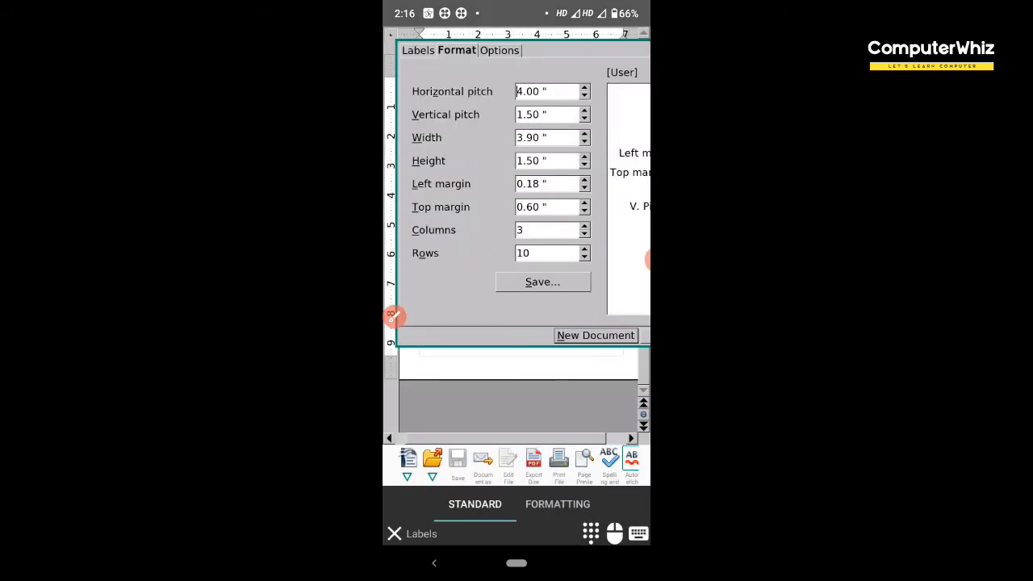
Step: Choose the Avery A4 C2163 Avery Inkjet Label type and create the new label document
left_click(418, 50)
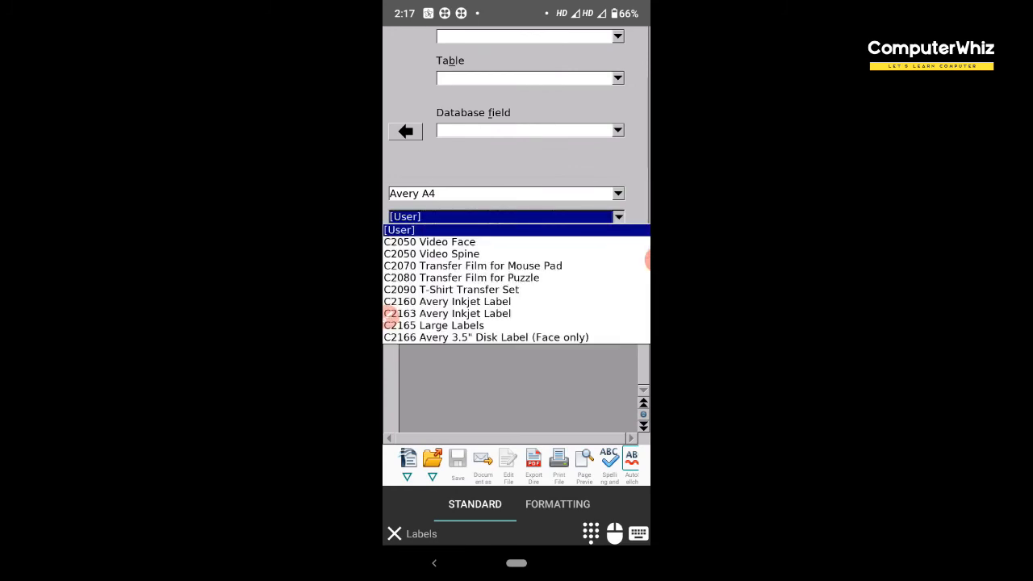
left_click(448, 313)
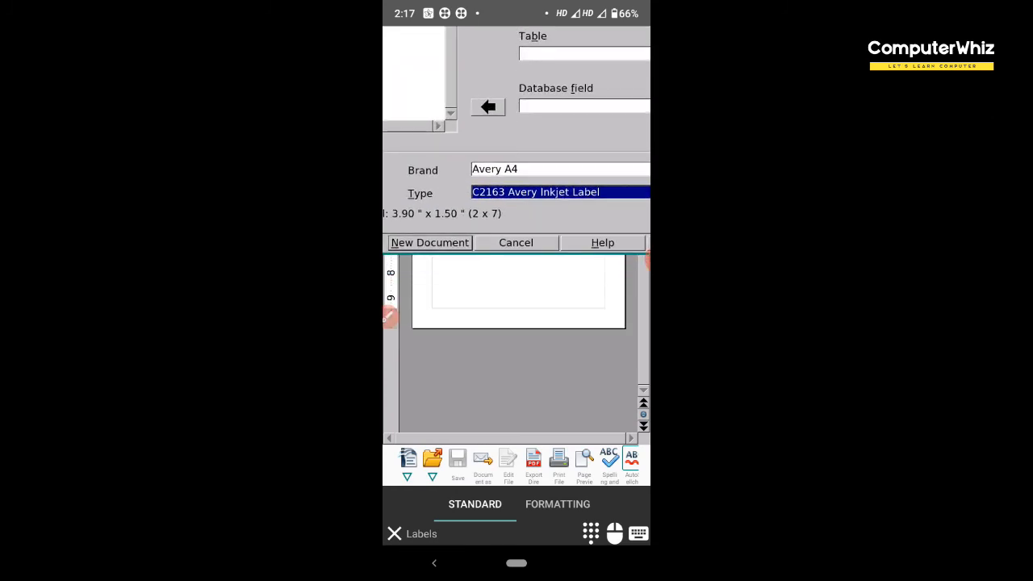
left_click(429, 242)
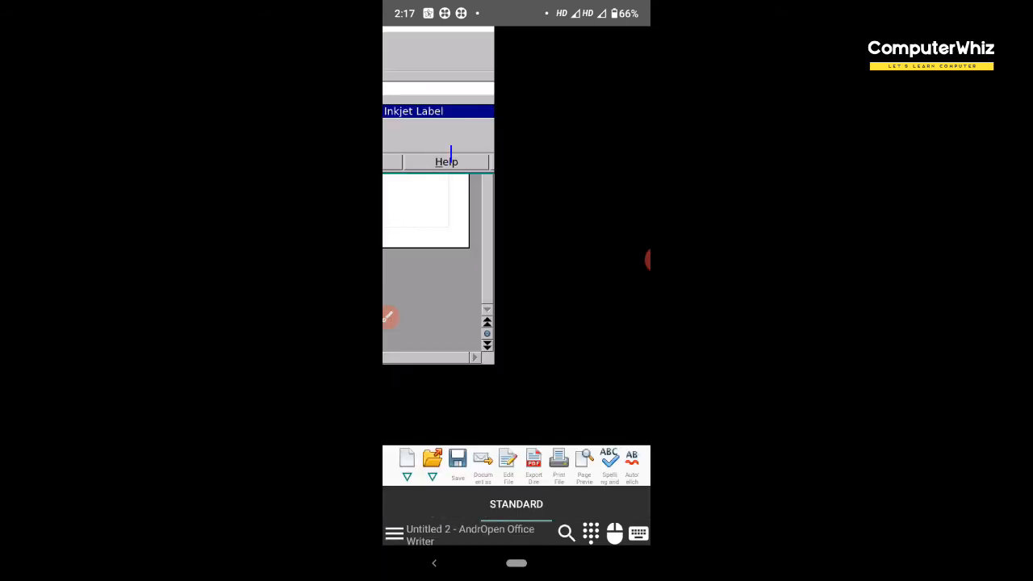